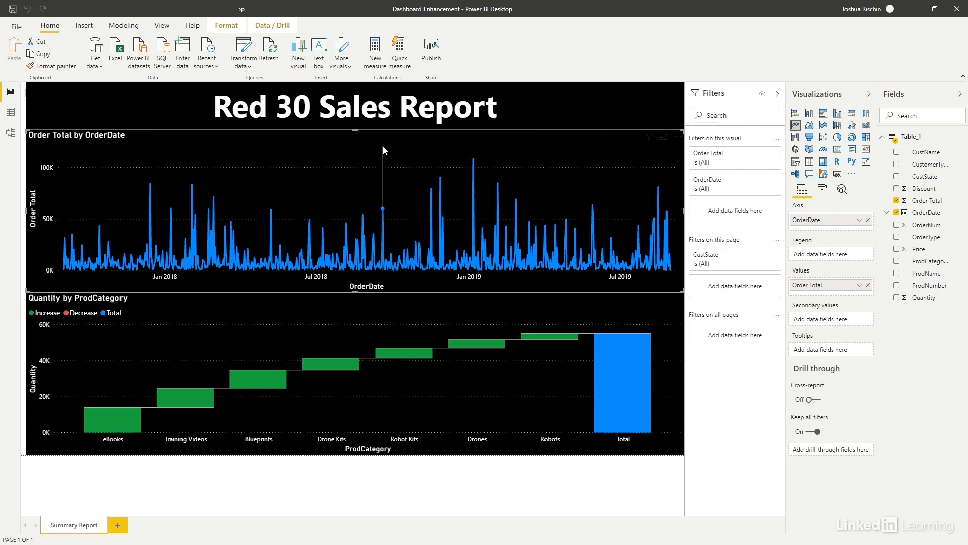
{"action": "mouse_move", "coordinate": [841, 190]}
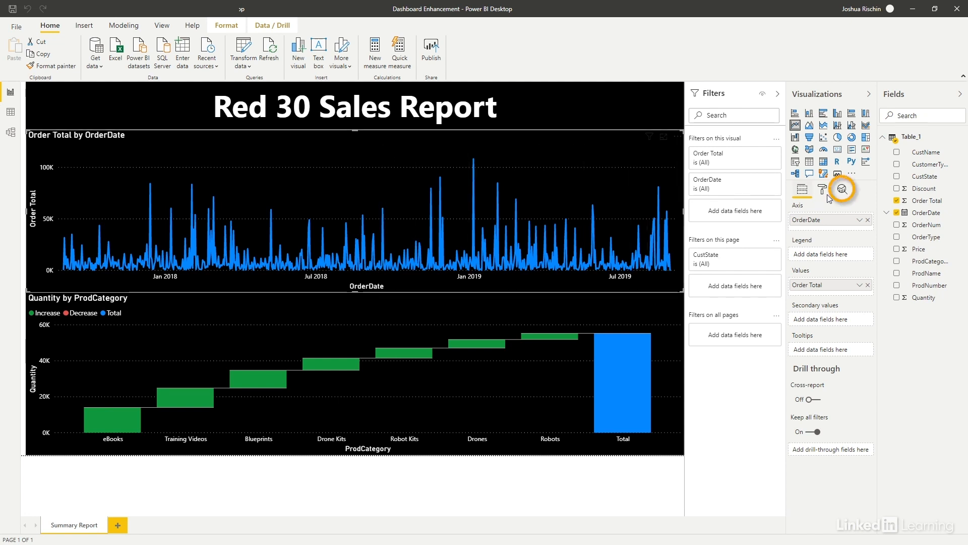
{"action": "mouse_move", "coordinate": [840, 189]}
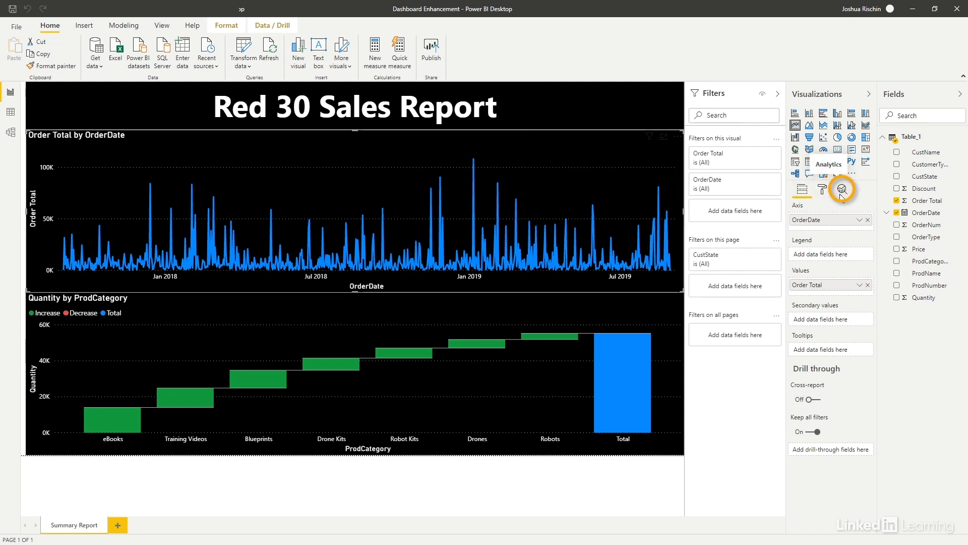
Show the Analytics options (trend, average, forecast lines) for the Order Total by OrderDate chart
{"action": "left_click", "coordinate": [842, 189]}
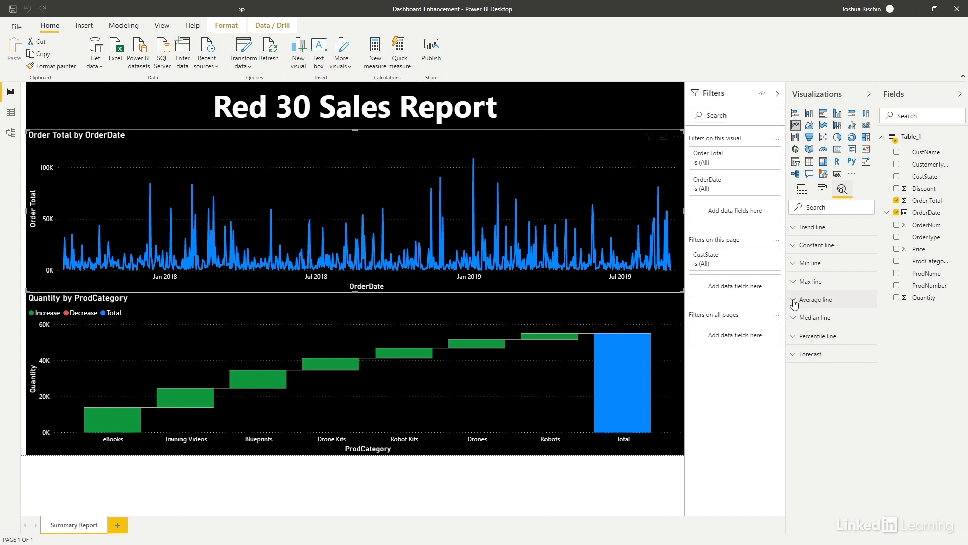
Add an Order Total average line coloured pink, 0% transparency, dotted style
{"action": "left_click", "coordinate": [816, 300]}
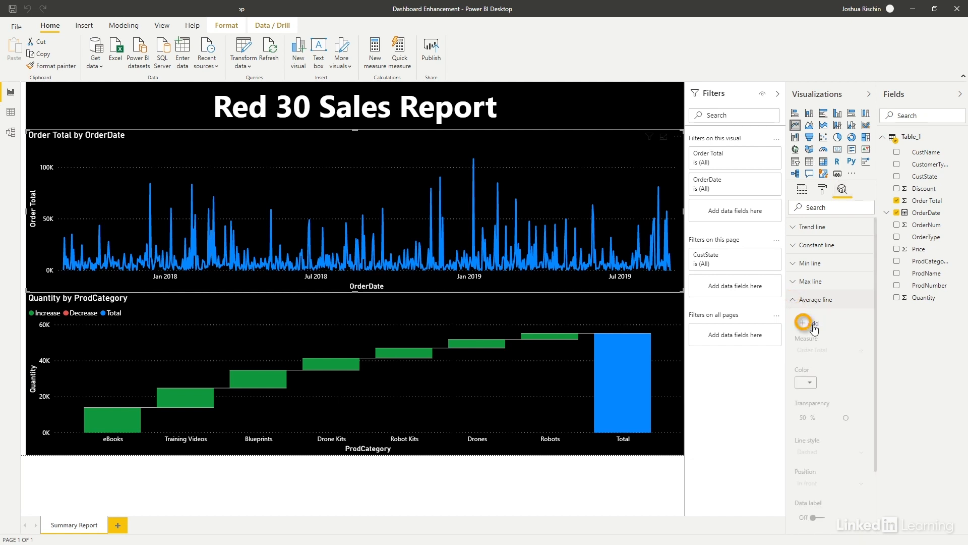
{"action": "left_click", "coordinate": [803, 322]}
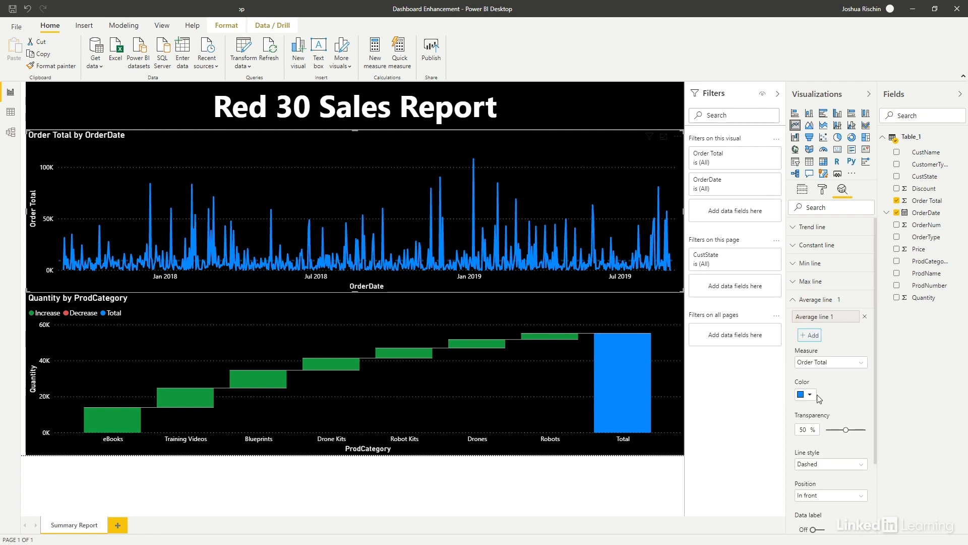
{"action": "left_click", "coordinate": [810, 394]}
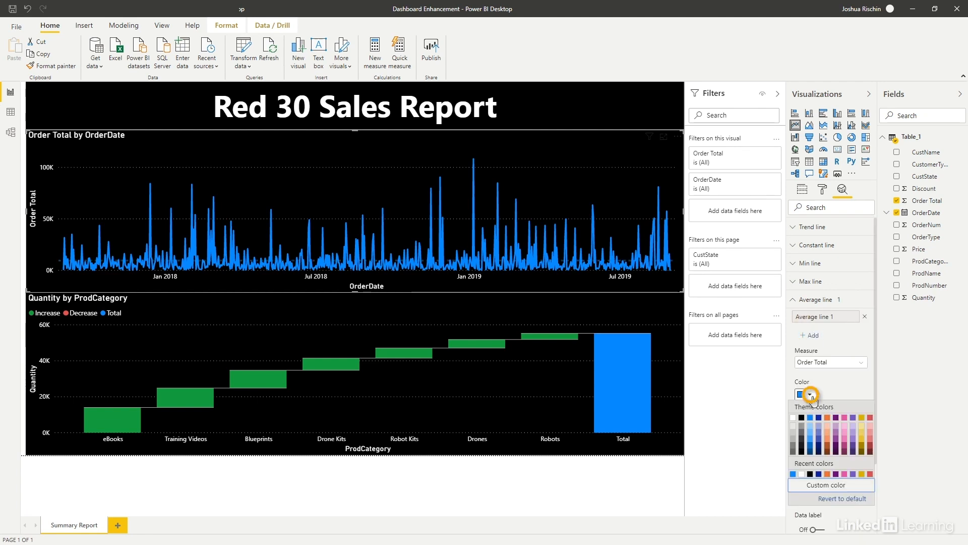
{"action": "mouse_move", "coordinate": [865, 427]}
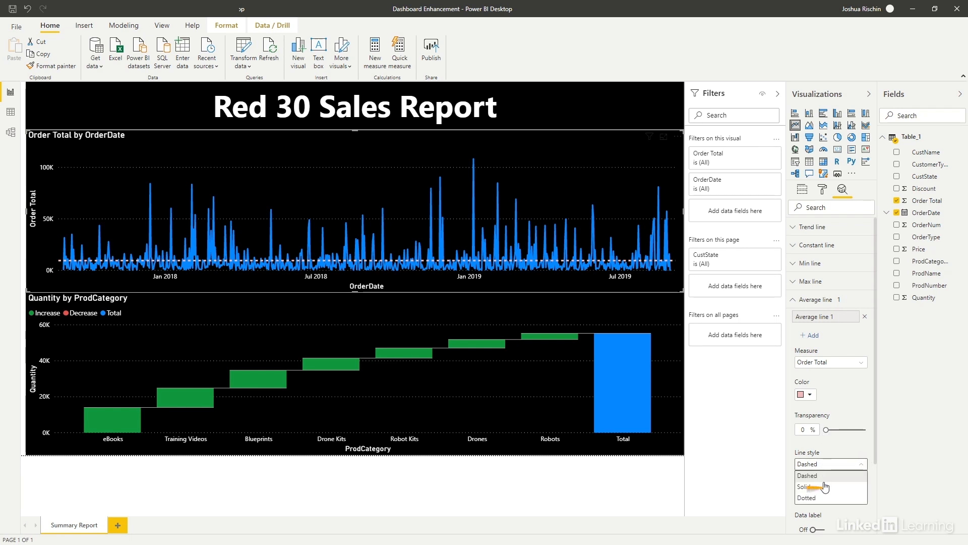
{"action": "left_click", "coordinate": [807, 498]}
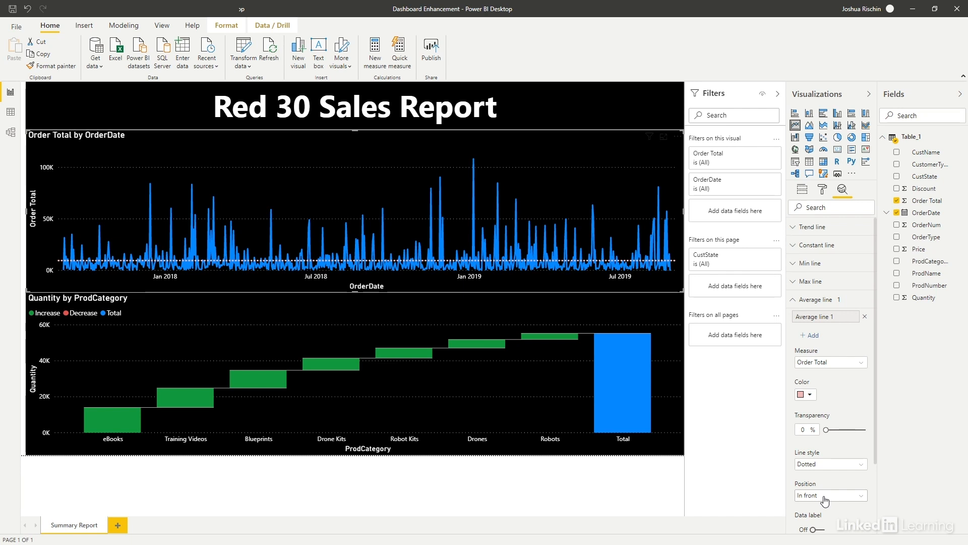
{"action": "mouse_move", "coordinate": [690, 303]}
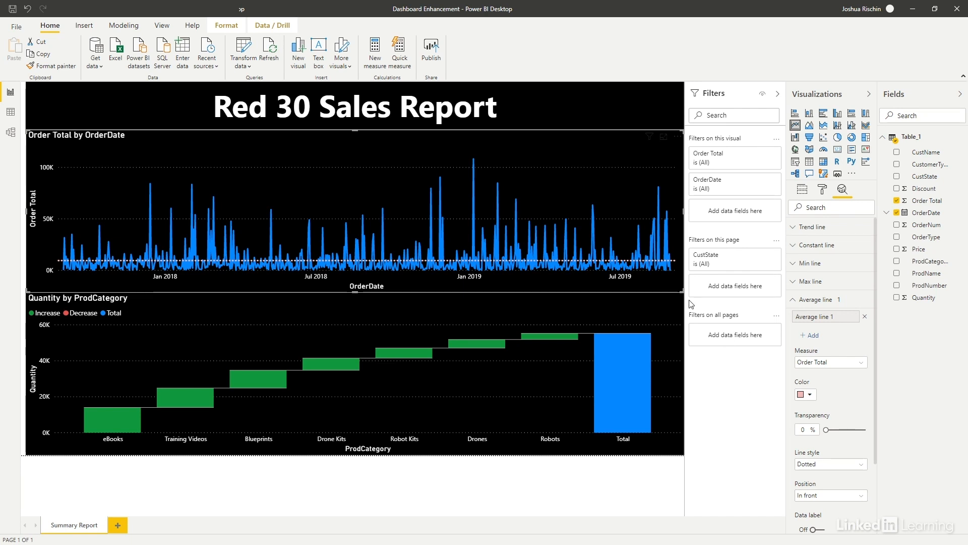
{"action": "mouse_move", "coordinate": [519, 187]}
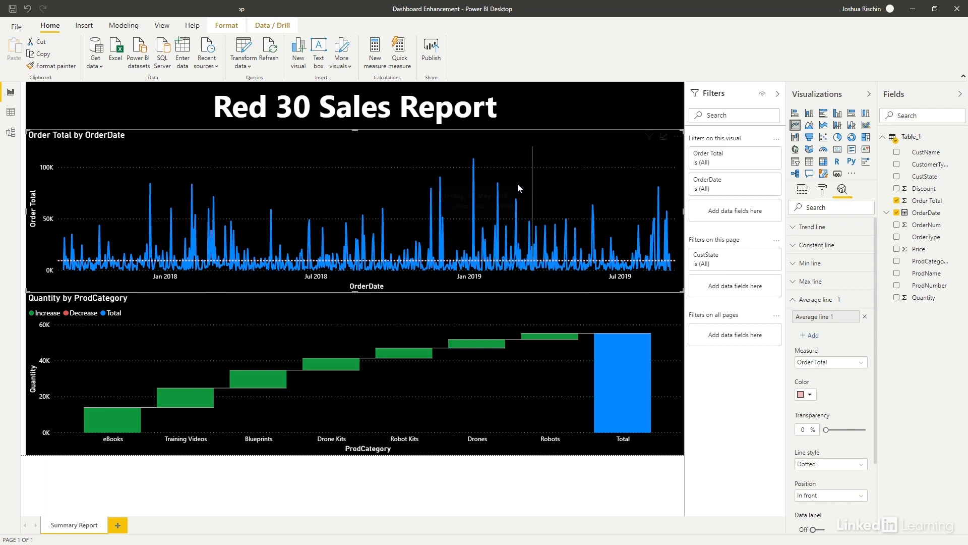
{"action": "mouse_move", "coordinate": [517, 187]}
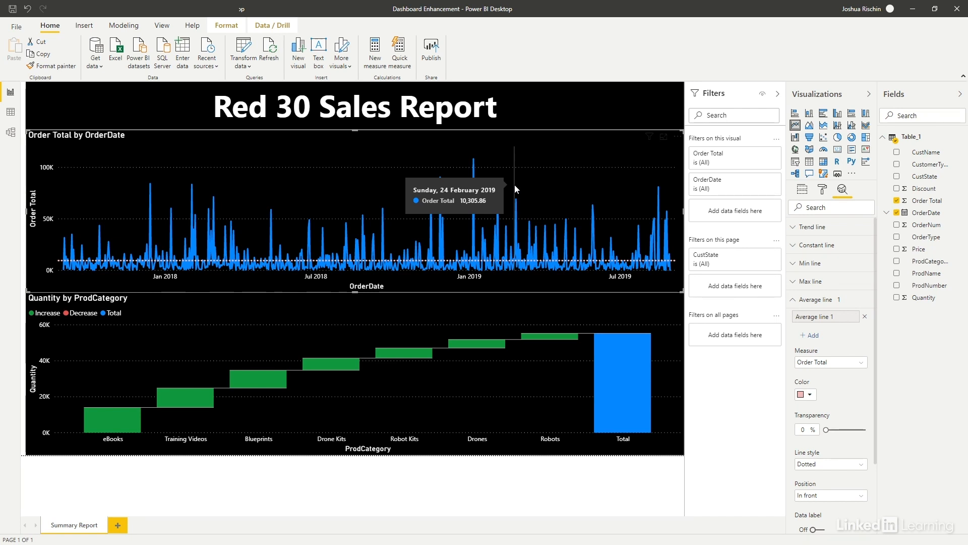
{"action": "mouse_move", "coordinate": [474, 165]}
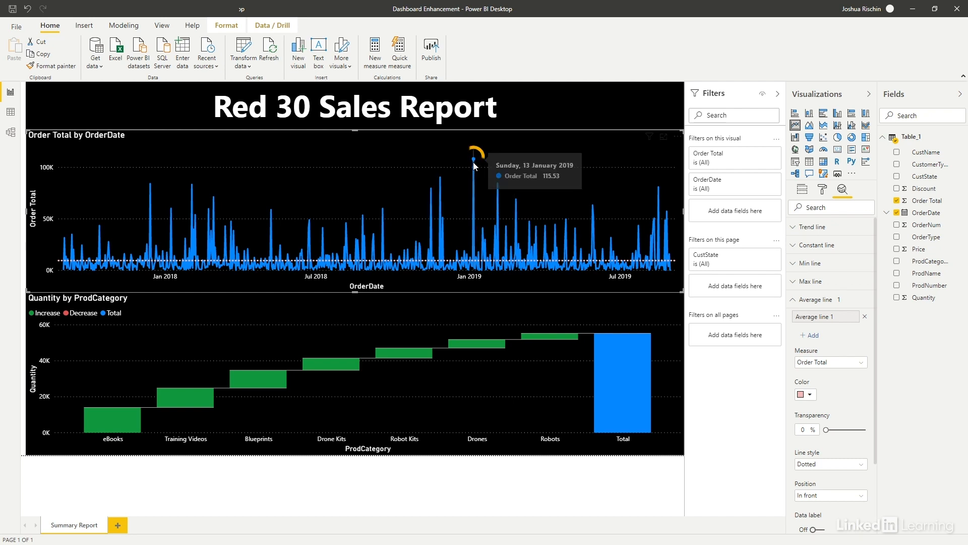
{"action": "mouse_move", "coordinate": [473, 173]}
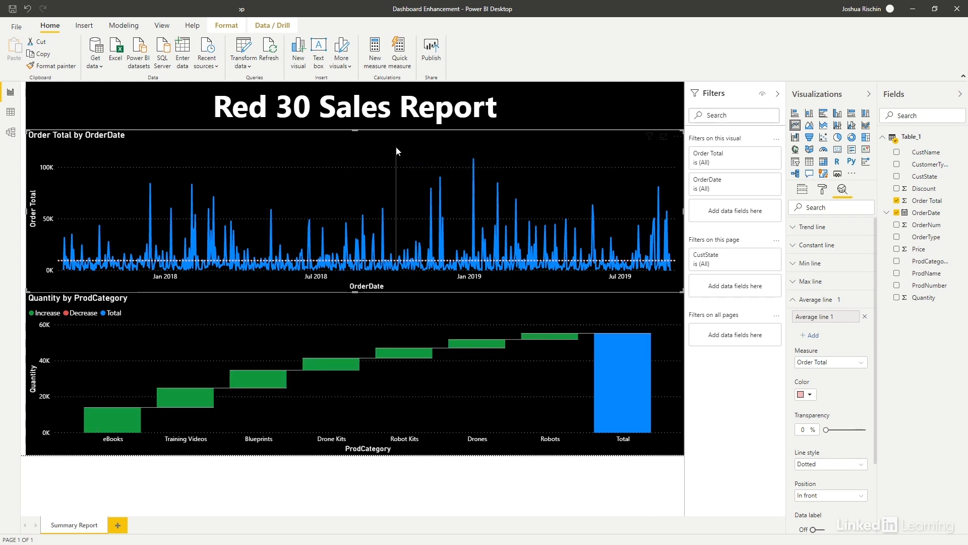
Cross-filter to Training Videos and select the 6 February 2018 sales peak
{"action": "left_click", "coordinate": [185, 396]}
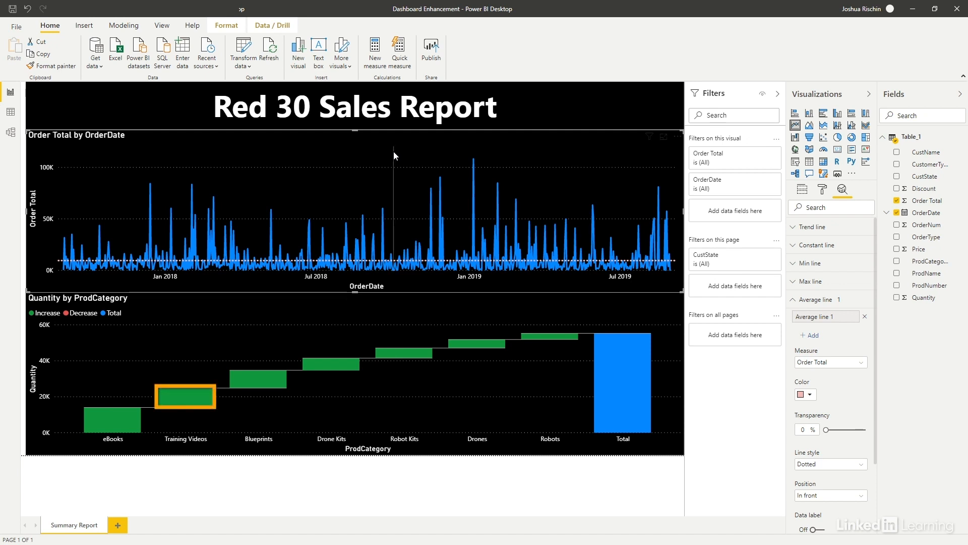
{"action": "mouse_move", "coordinate": [176, 400]}
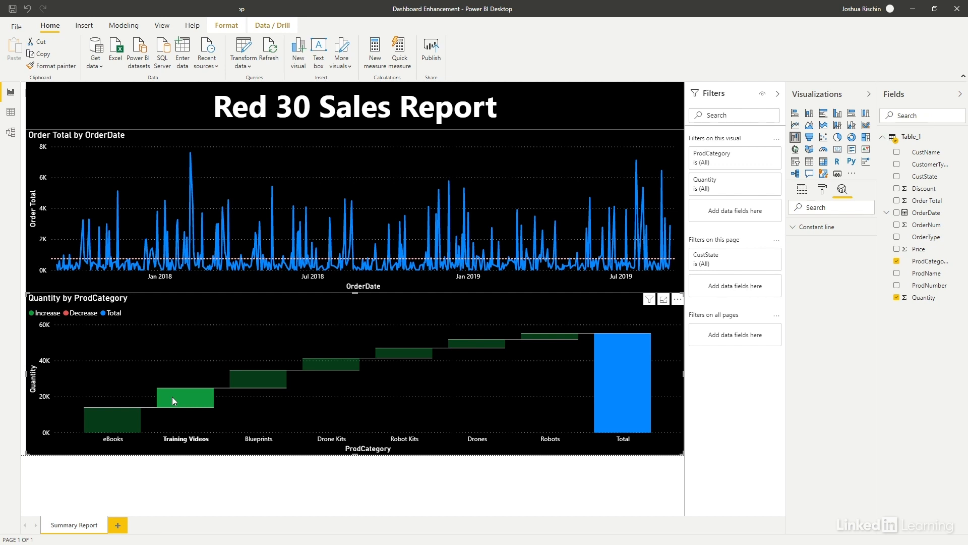
{"action": "mouse_move", "coordinate": [284, 400]}
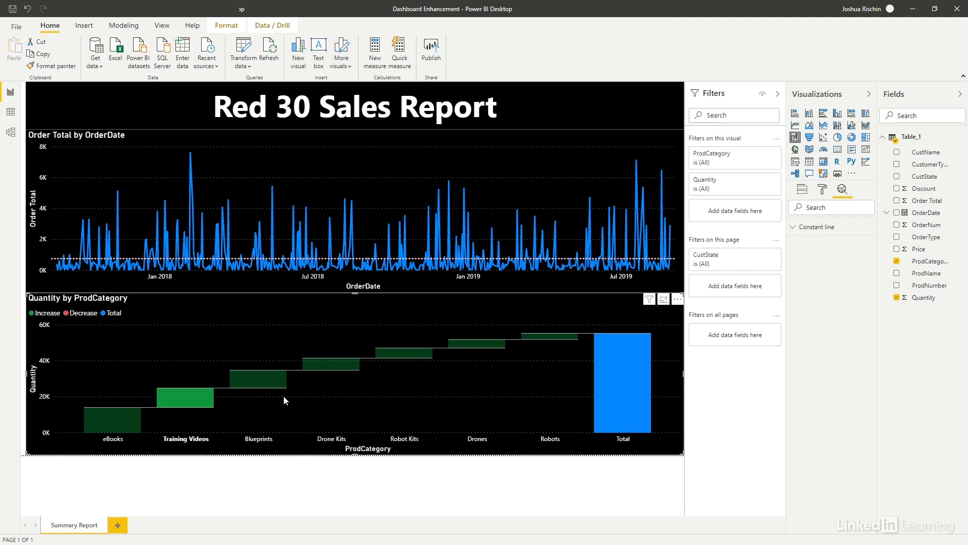
{"action": "mouse_move", "coordinate": [307, 224]}
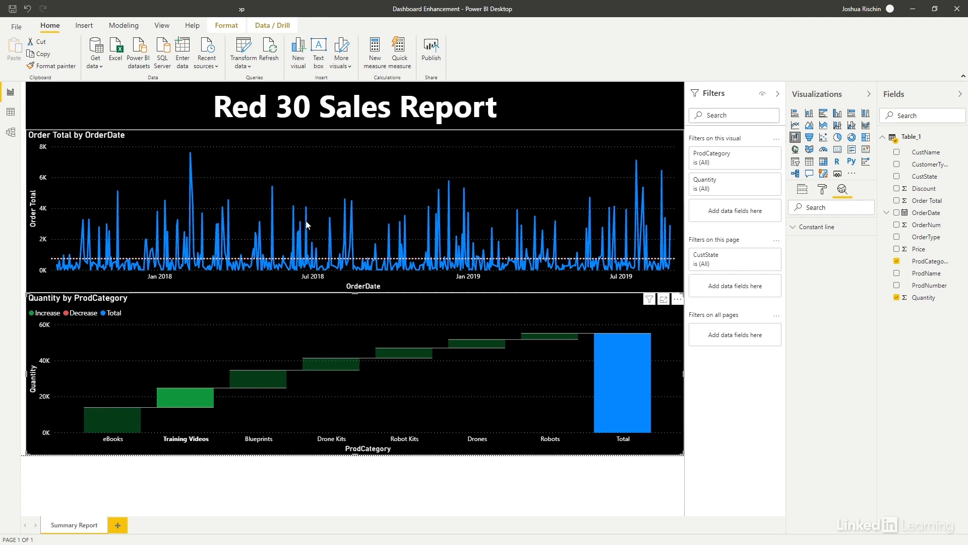
{"action": "mouse_move", "coordinate": [192, 156]}
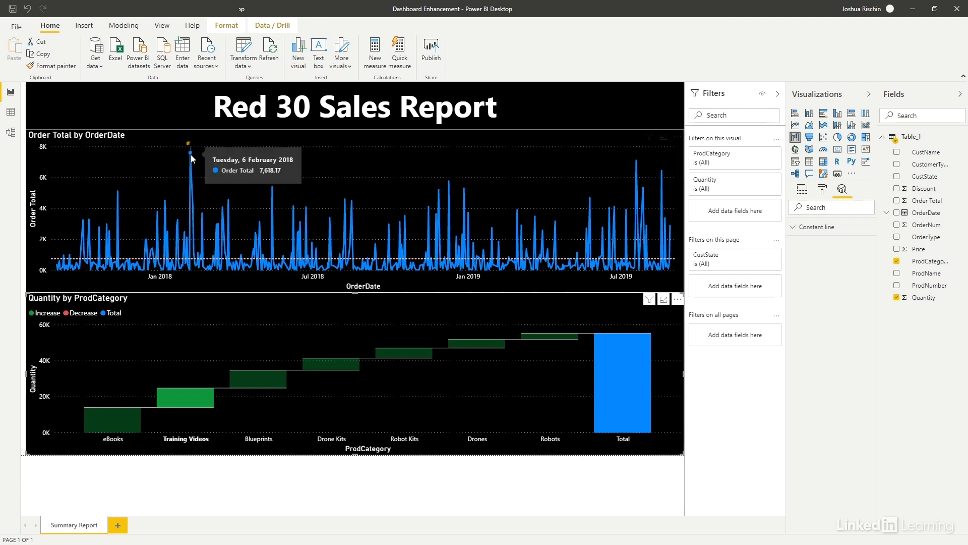
{"action": "left_click", "coordinate": [190, 153]}
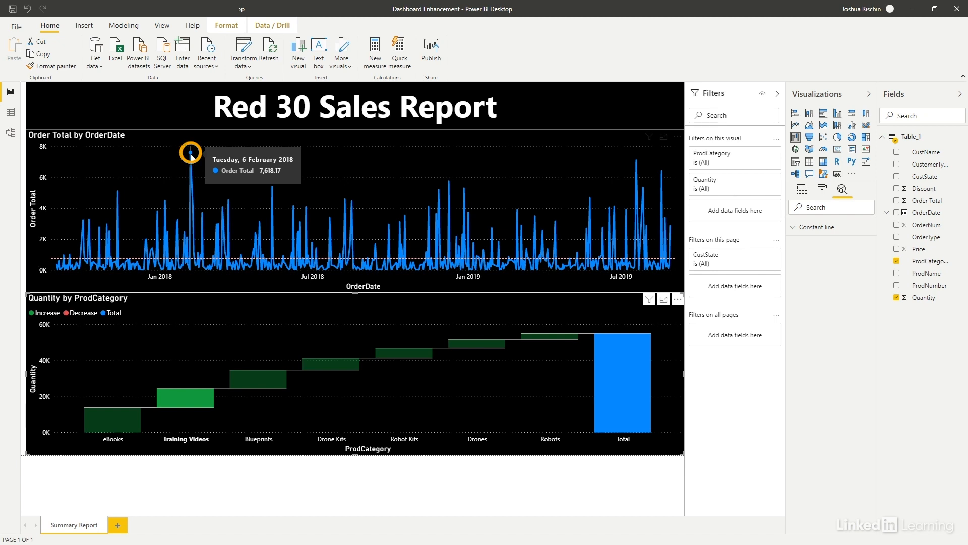
Run Analyze > Explain the increase on the 6 February 2018 Order Total point
{"action": "right_click", "coordinate": [189, 153]}
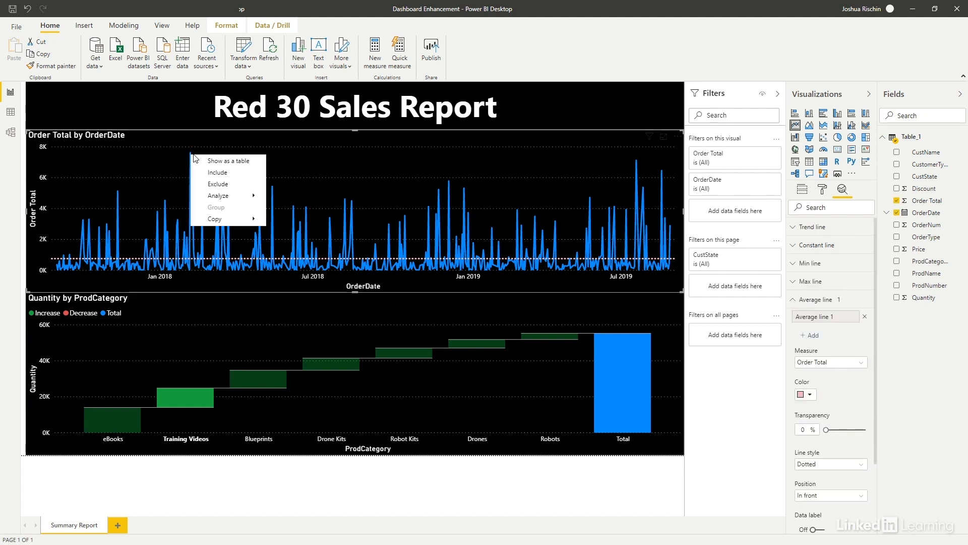
{"action": "mouse_move", "coordinate": [217, 196]}
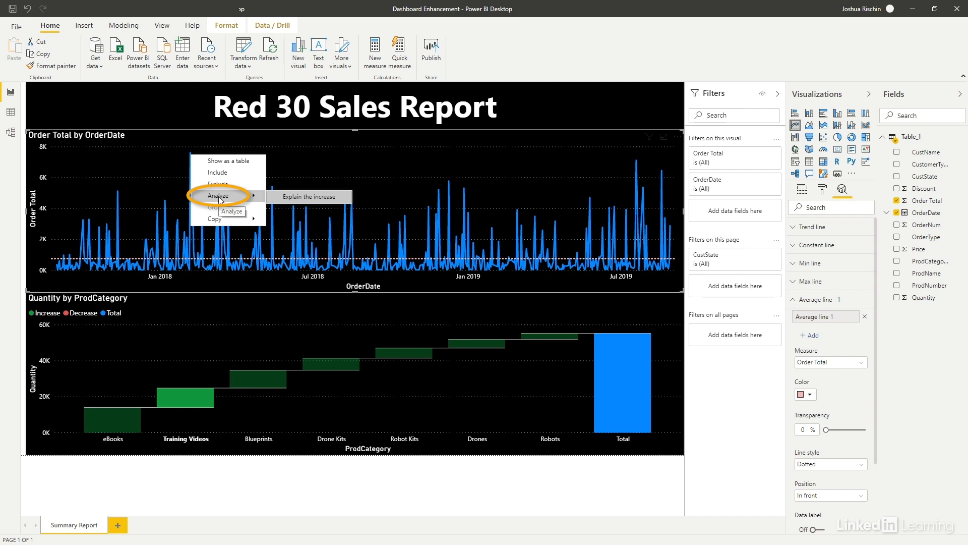
{"action": "mouse_move", "coordinate": [309, 196]}
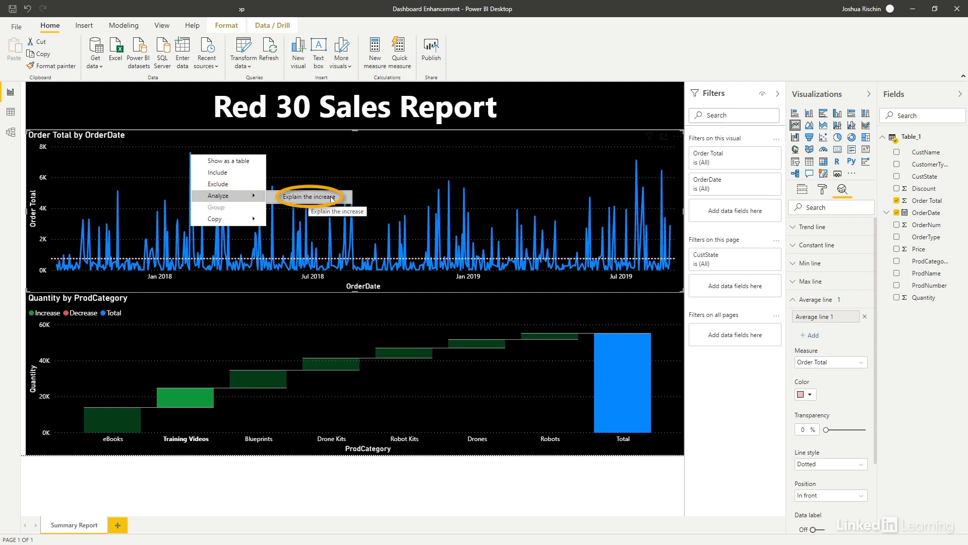
{"action": "left_click", "coordinate": [309, 196]}
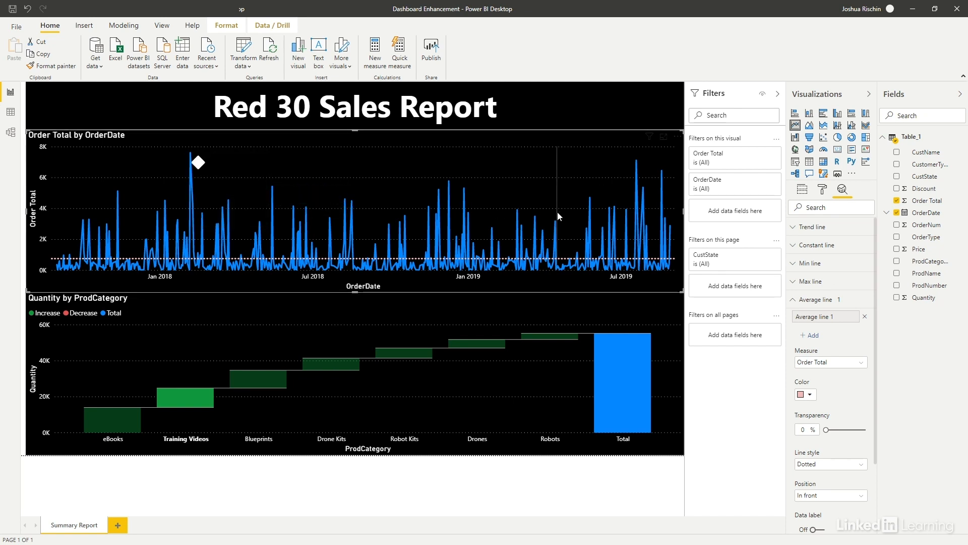
{"action": "left_click", "coordinate": [198, 162]}
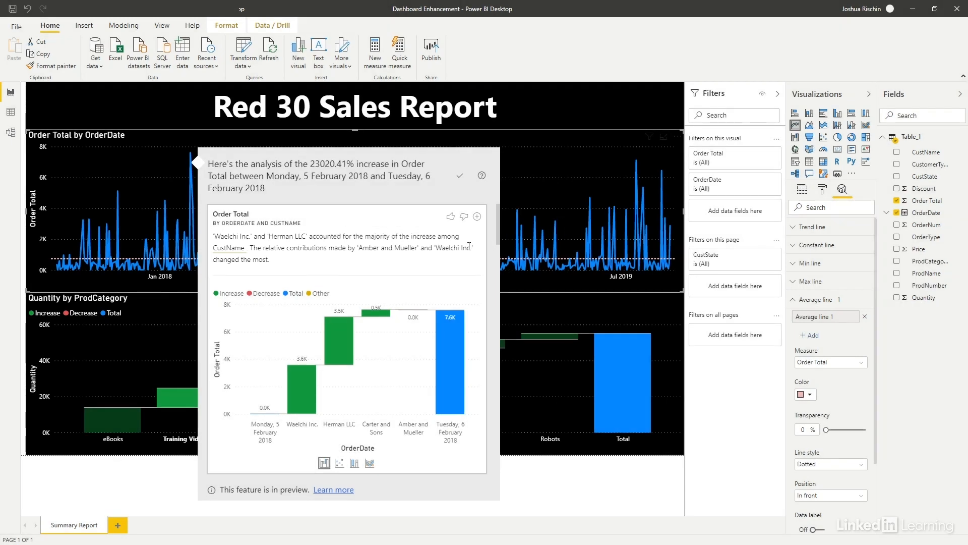
Scroll the explanation pane to review the CustName and CustomerType breakdowns
{"action": "scroll", "scroll_direction": "down", "scroll_amount": 3}
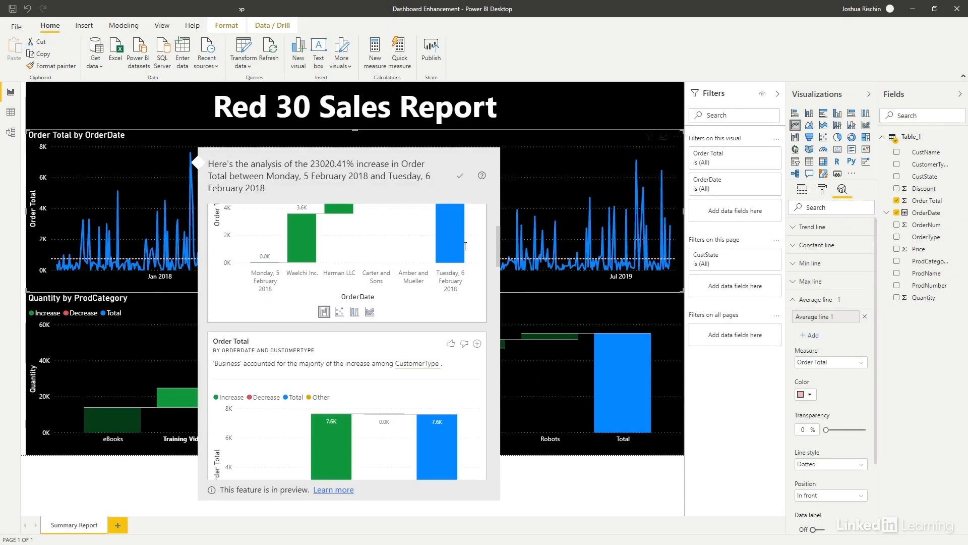
{"action": "scroll", "scroll_direction": "down", "scroll_amount": 3}
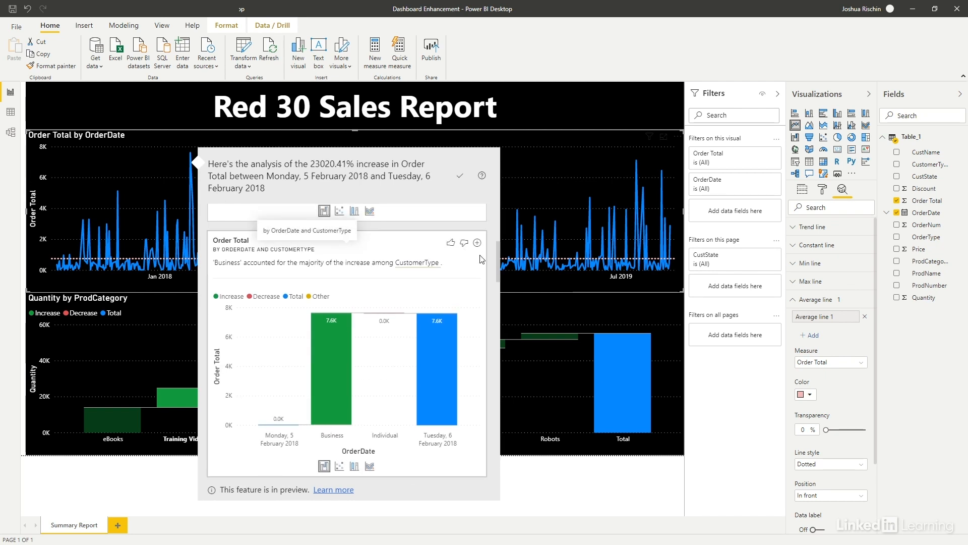
{"action": "mouse_move", "coordinate": [476, 242]}
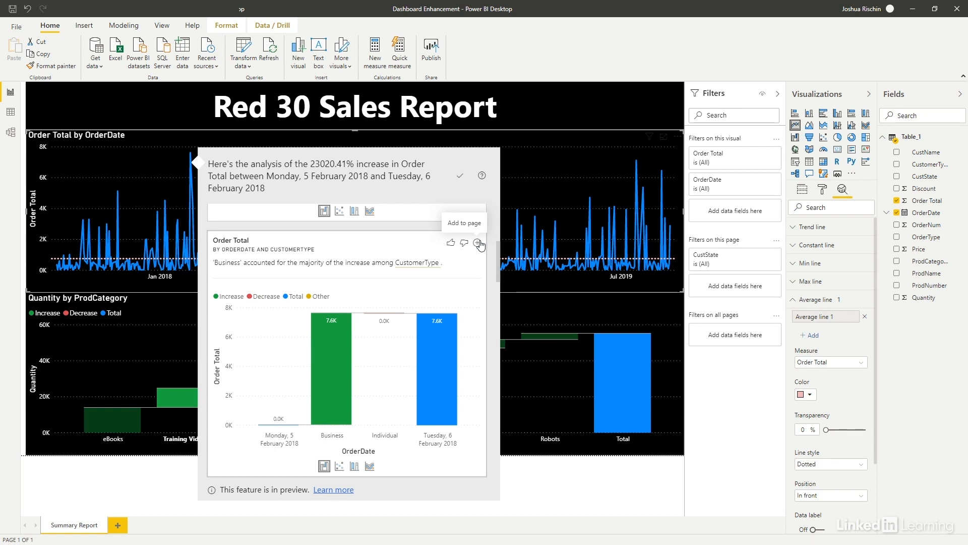
{"action": "mouse_move", "coordinate": [504, 242]}
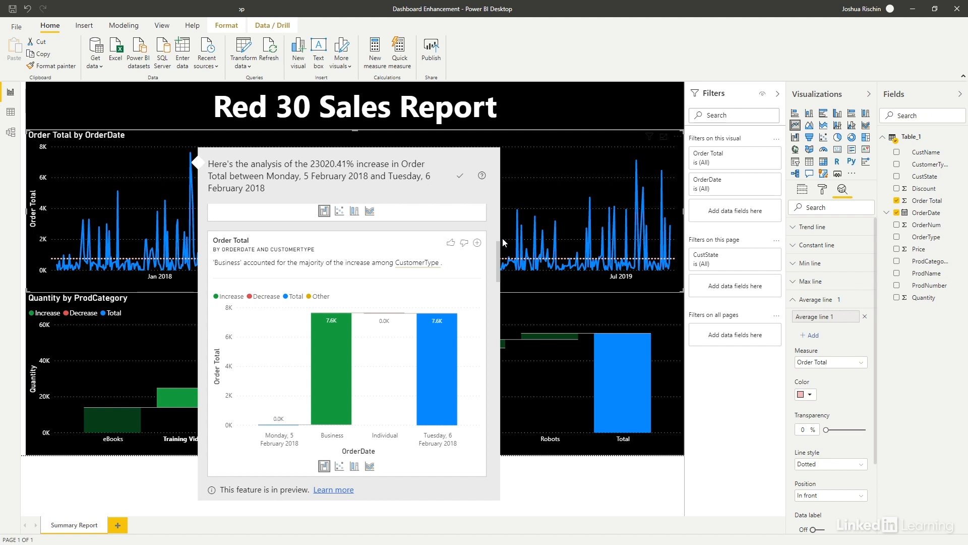